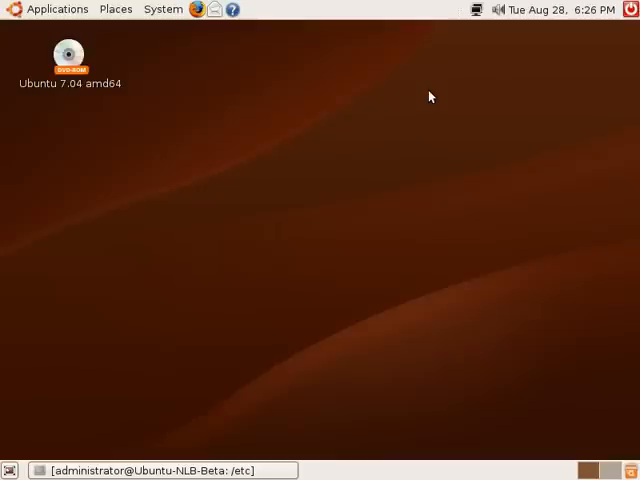
mouse_move(424, 108)
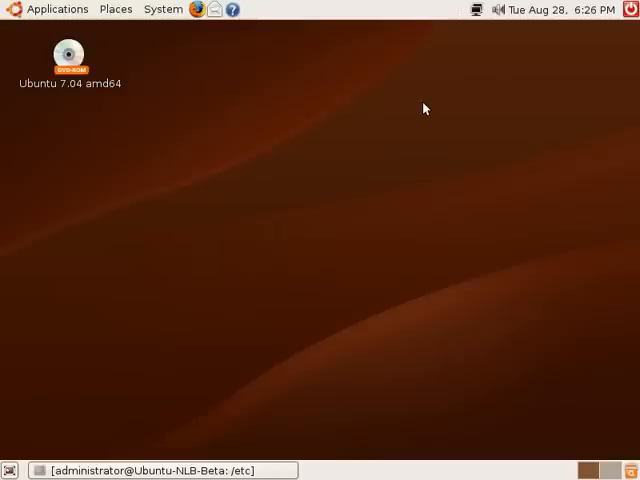
Restore the minimized terminal from the taskbar, showing the /etc listing.
click(160, 470)
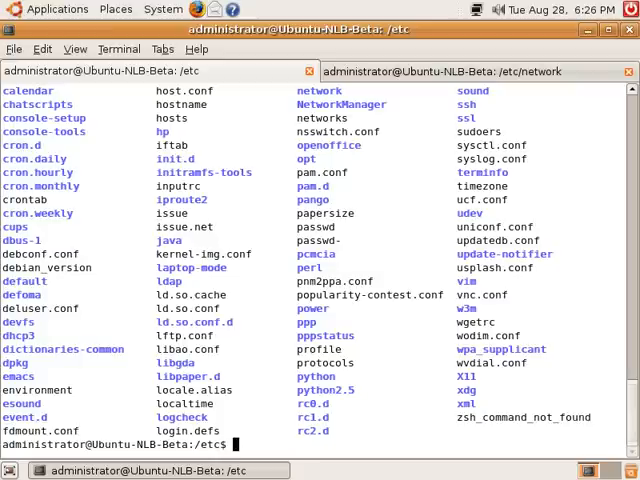
Run sysctl -p to apply the arp_ignore and arp_announce values from sysctl.conf.
text(syscl)
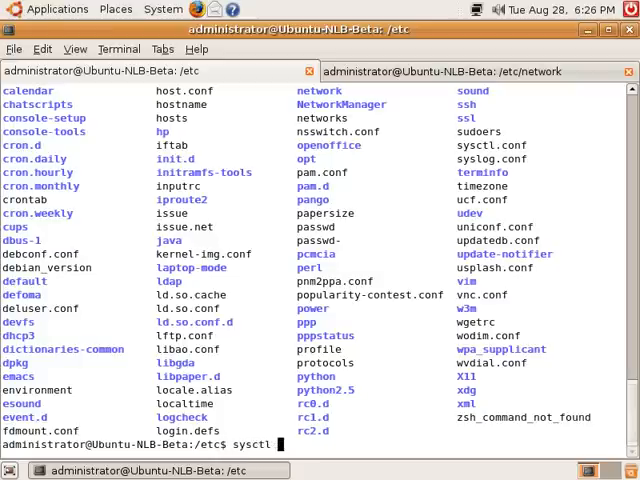
text(-p)
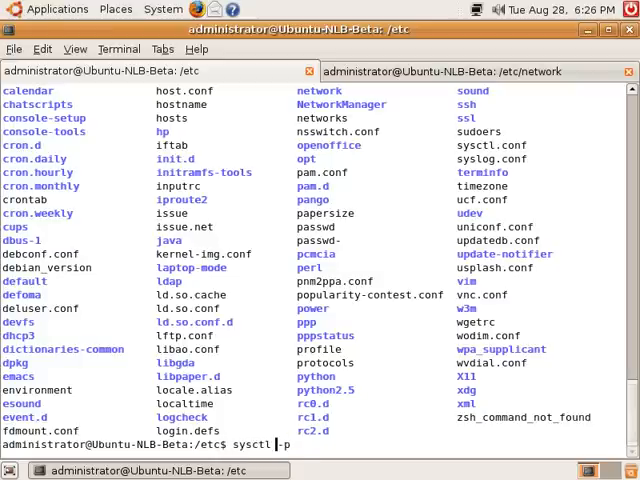
key(Return)
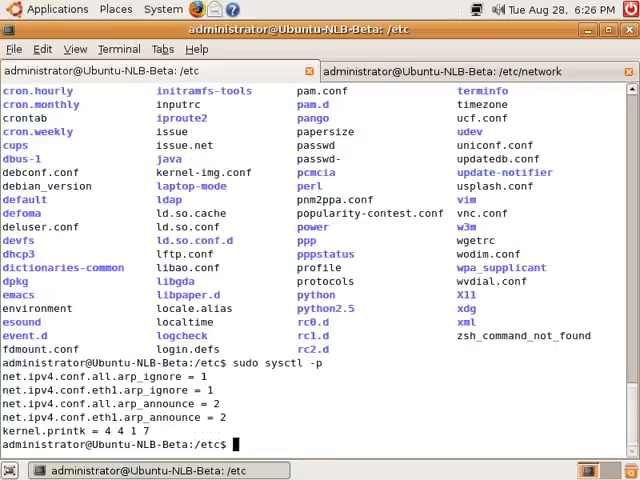
mouse_move(560, 76)
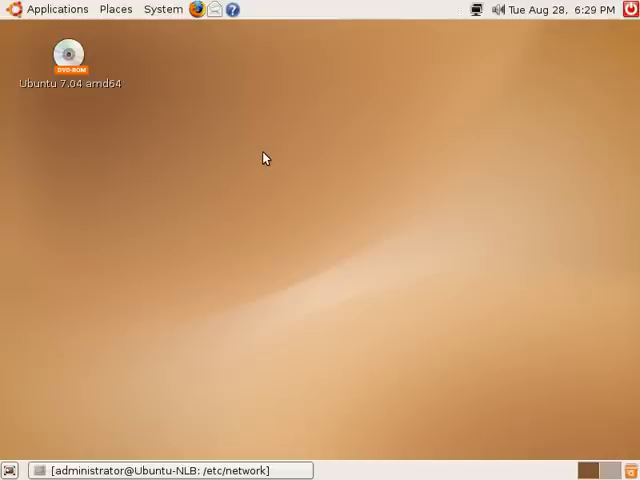
mouse_move(392, 292)
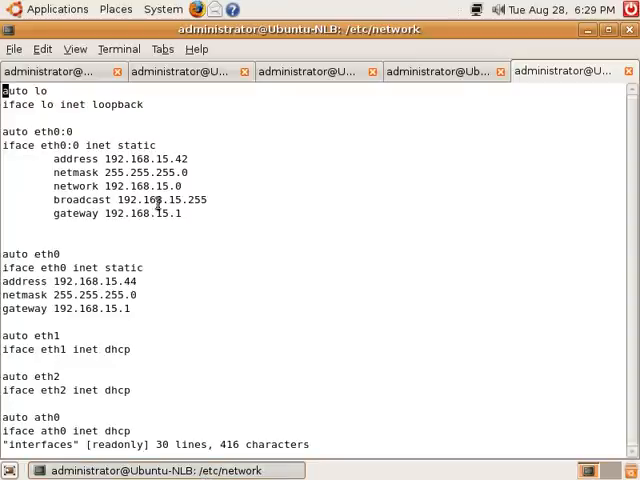
Show the /etc/modules tab listing the IPVS modules loaded at boot.
click(180, 72)
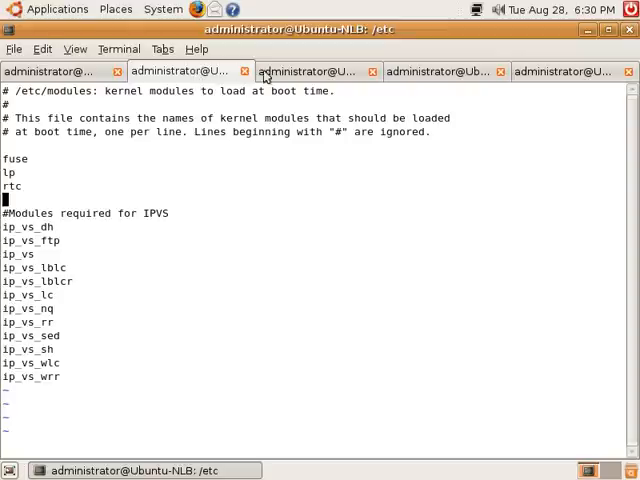
Show the /etc/sysctl.conf tab with IPv4 packet forwarding uncommented.
click(308, 72)
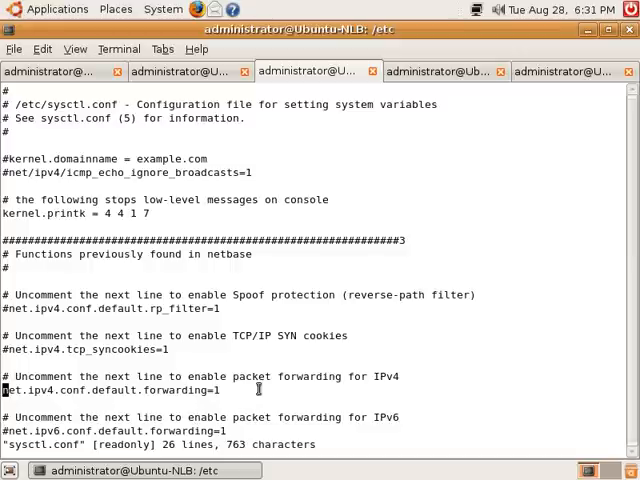
mouse_move(432, 72)
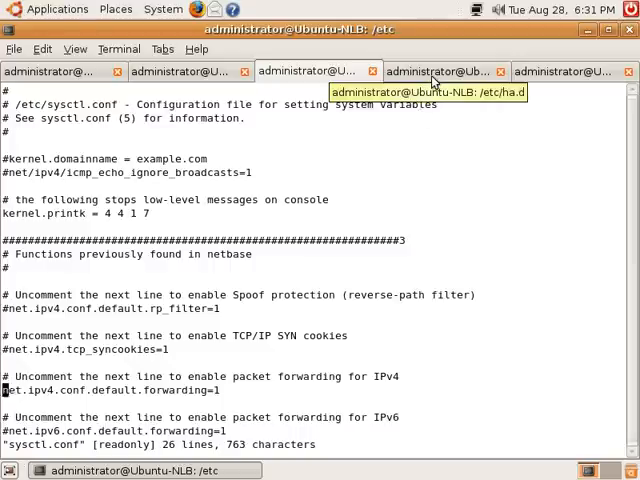
Show ldirectord.cf defining 192.168.15.42:80 with real servers .41 and .45, rr scheduling.
click(436, 72)
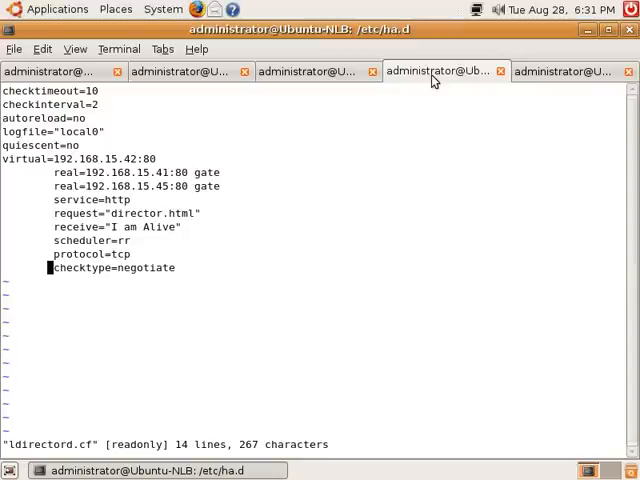
Show the interfaces tab with eth0:0 aliased to 192.168.15.42 beside eth0 at 192.168.15.44.
click(564, 72)
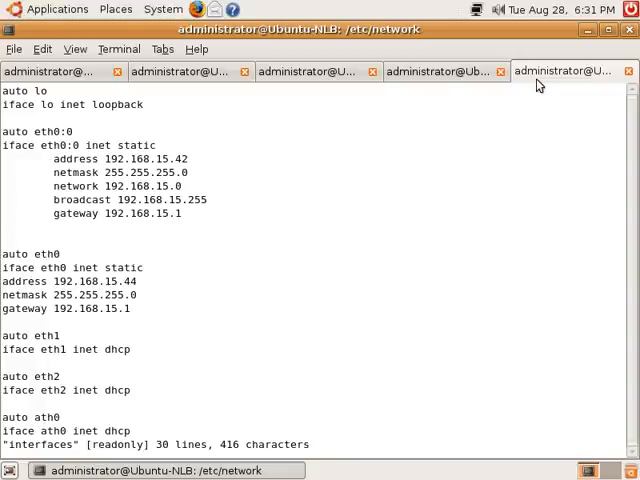
mouse_move(36, 76)
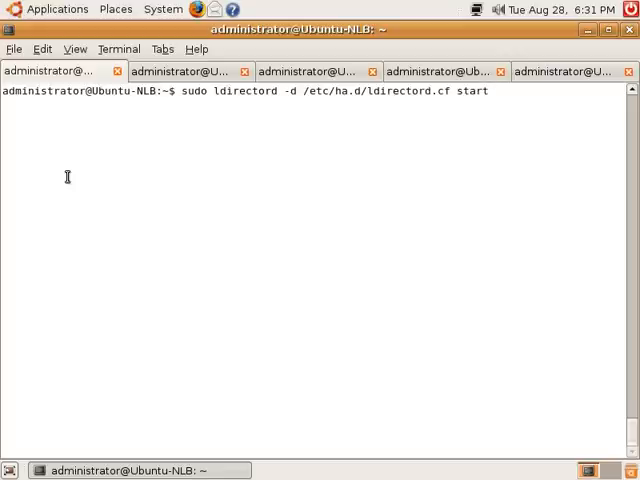
Launch ldirectord in debug mode with sudo; both 192.168.15.41 and 192.168.15.45 report up.
key(Return)
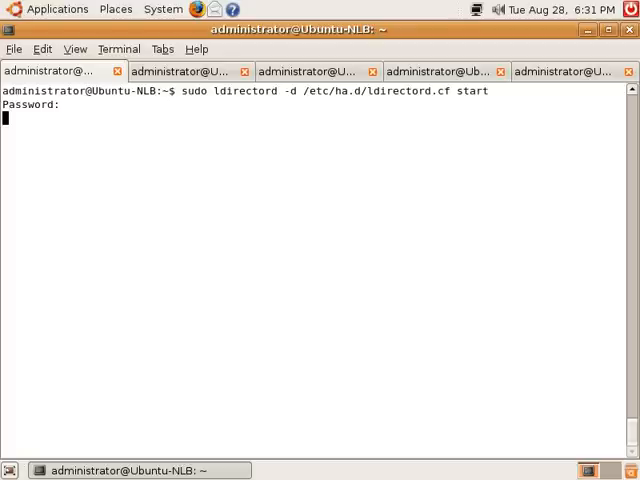
text(password)
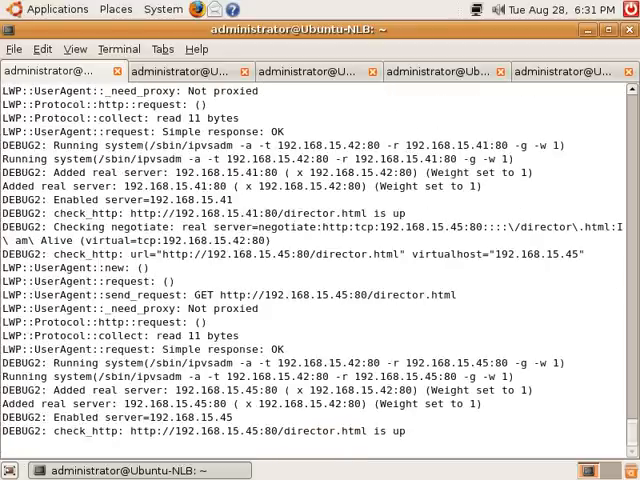
scroll(down, 3)
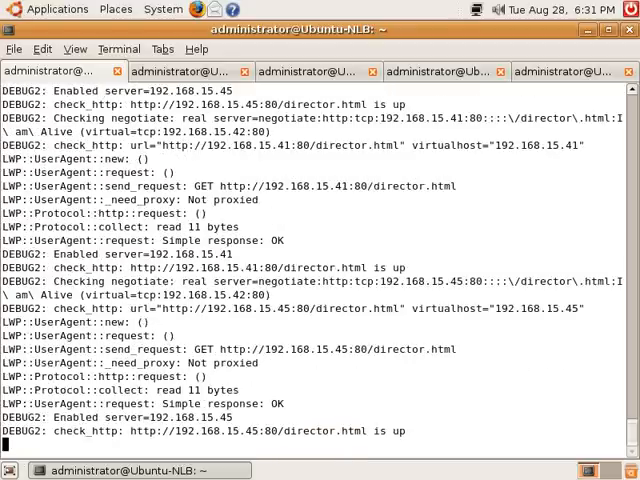
mouse_move(8, 54)
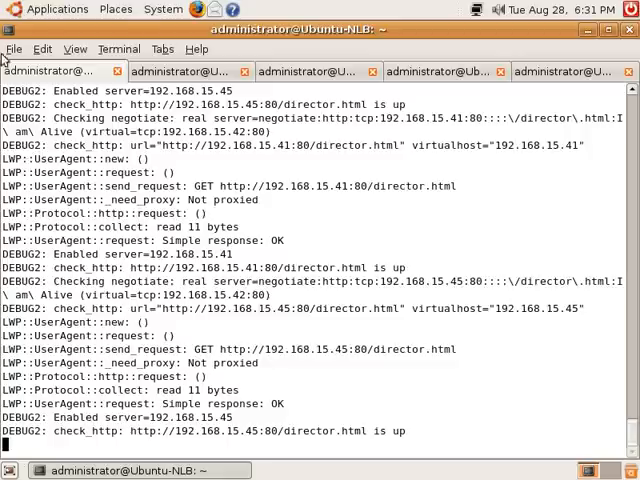
mouse_move(248, 390)
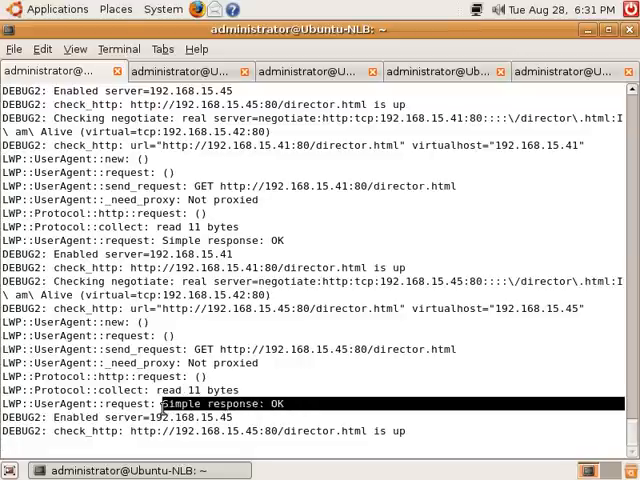
mouse_move(458, 324)
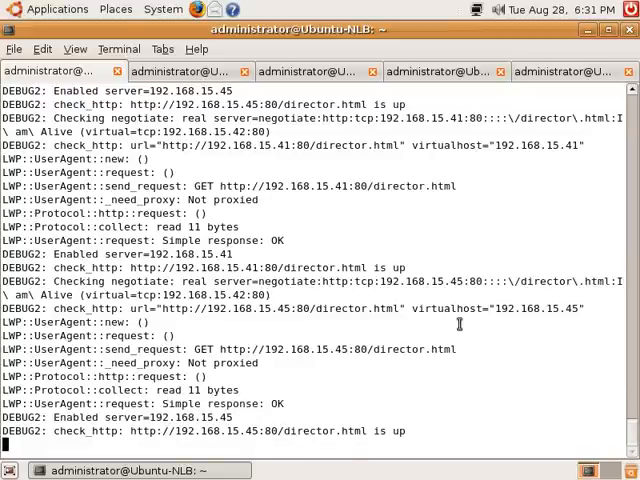